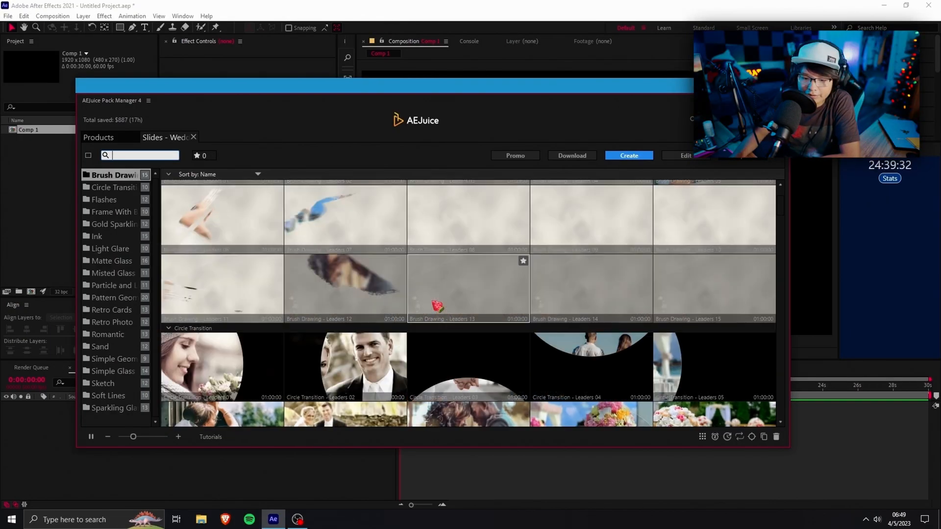
- Browse the Retro Cards folder and scroll to the Retro Photo leader slides
left_click(104, 200)
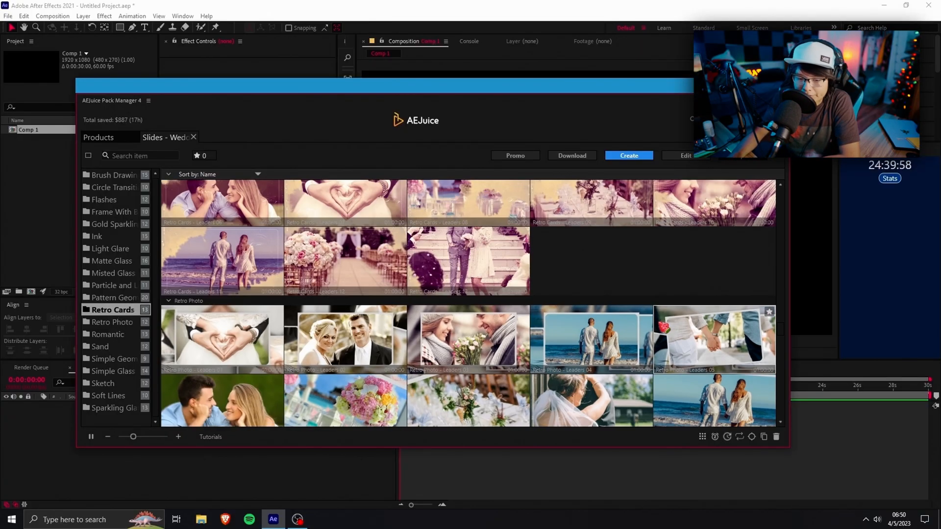
scroll("down", 3)
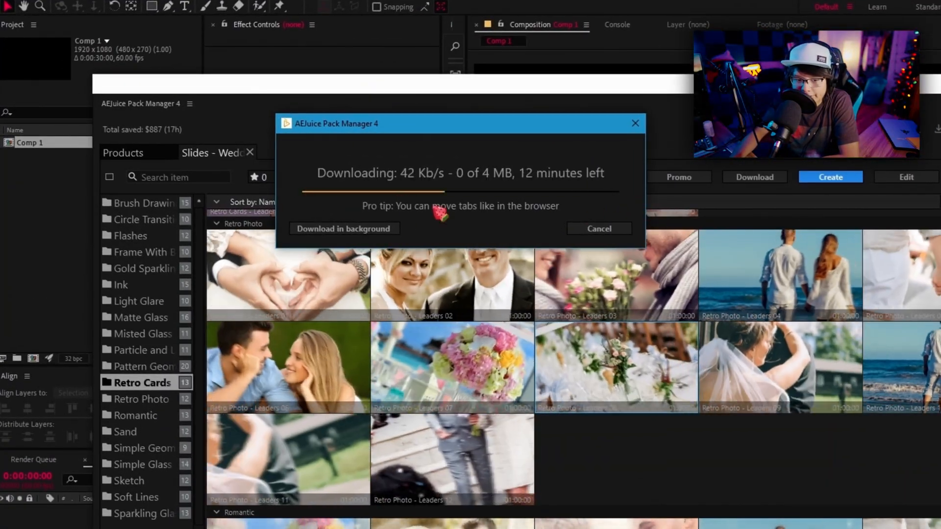
- Import Retro Photo - Leaders 08 into the After Effects project
left_click(344, 229)
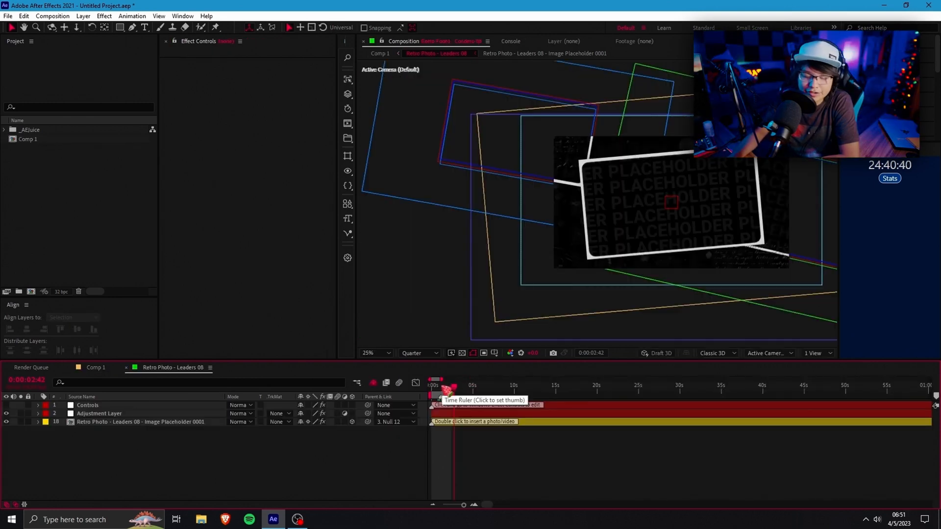
- Put Landscapes_00019.jpg in the Leaders 08 image placeholder and add the slide to Comp 1
left_click(87, 406)
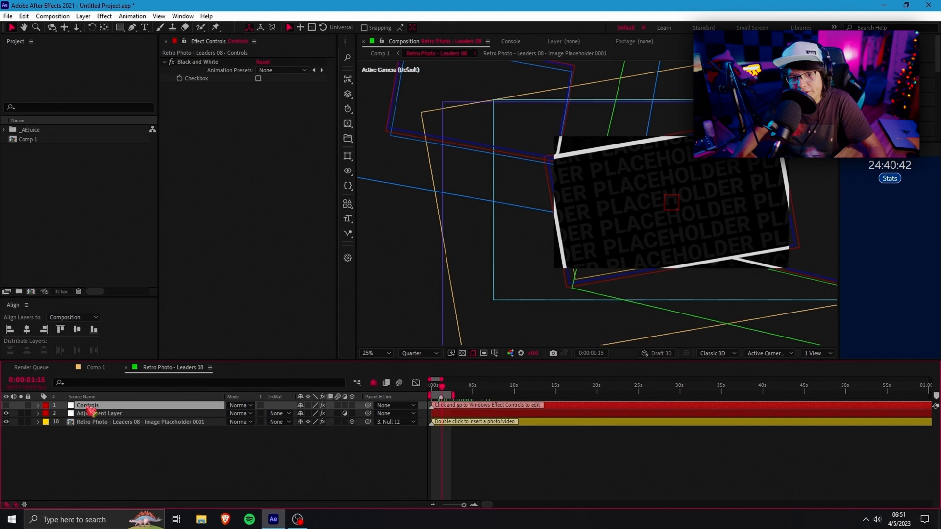
left_click(139, 422)
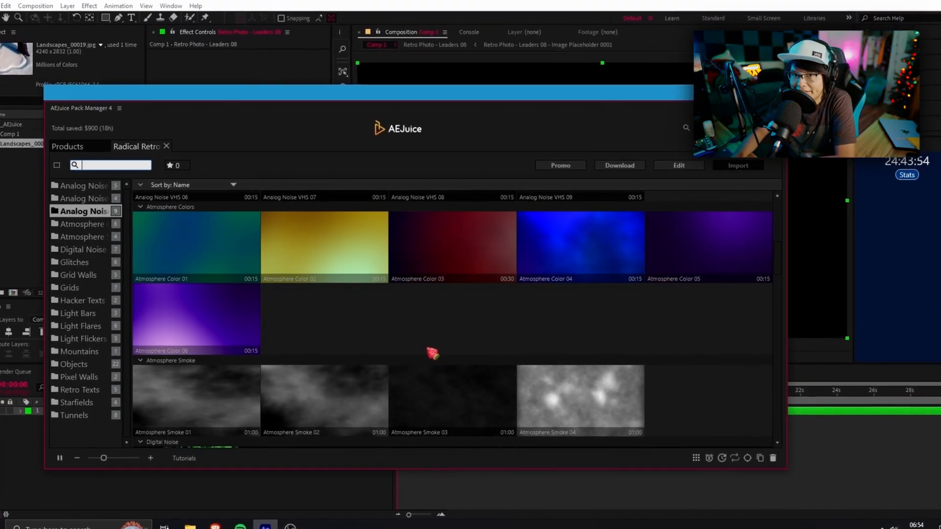
- Browse Hacker Texts, Light Bars and Objects, then import Analog Noise Rolling Shutters 02
left_click(80, 249)
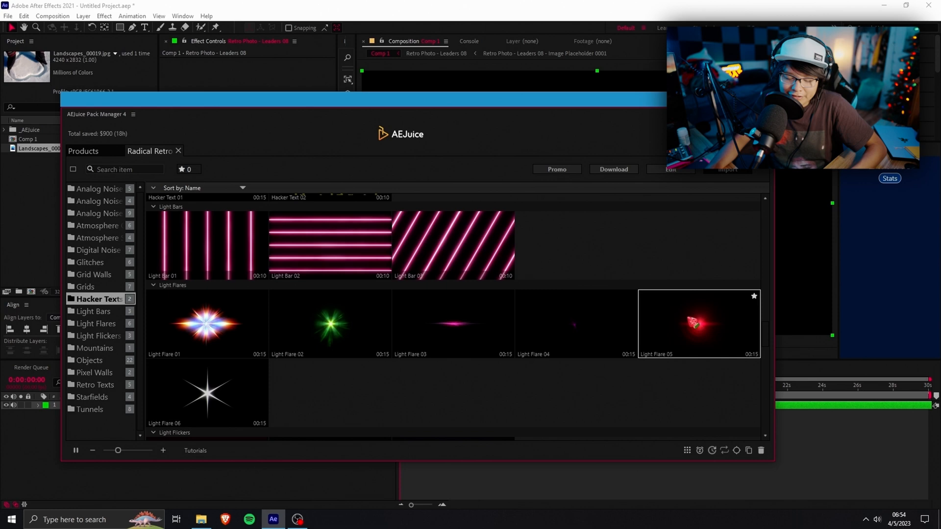
left_click(452, 324)
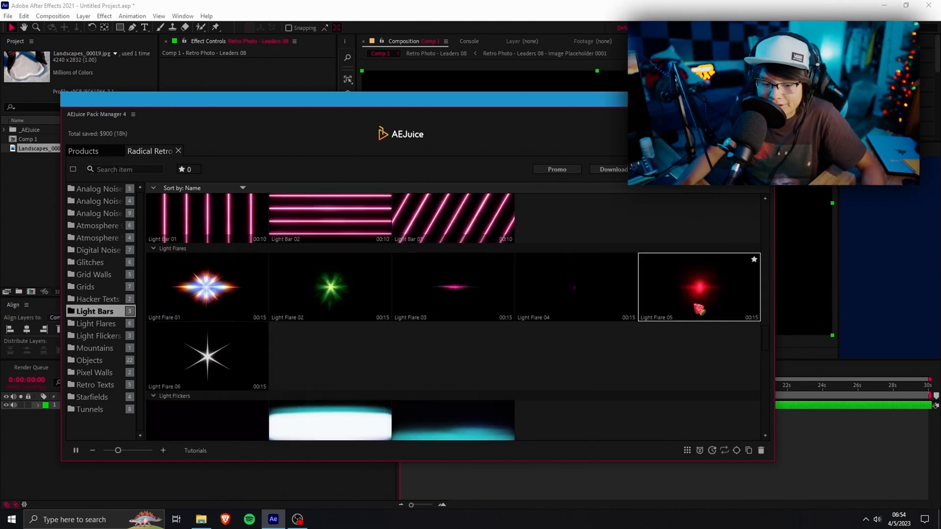
left_click(90, 360)
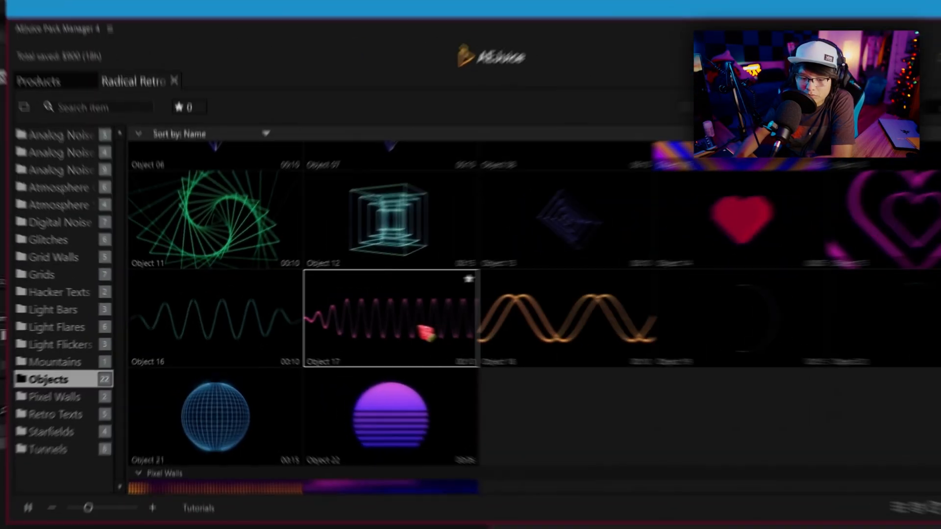
left_click(51, 290)
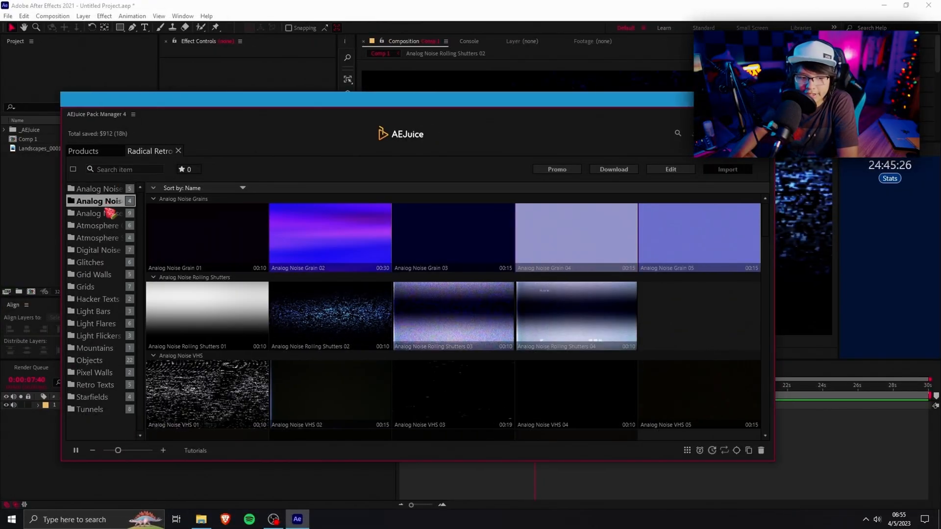
- Go from the Atmosphere folders to Retro Texts and import Retro Text 02
left_click(99, 225)
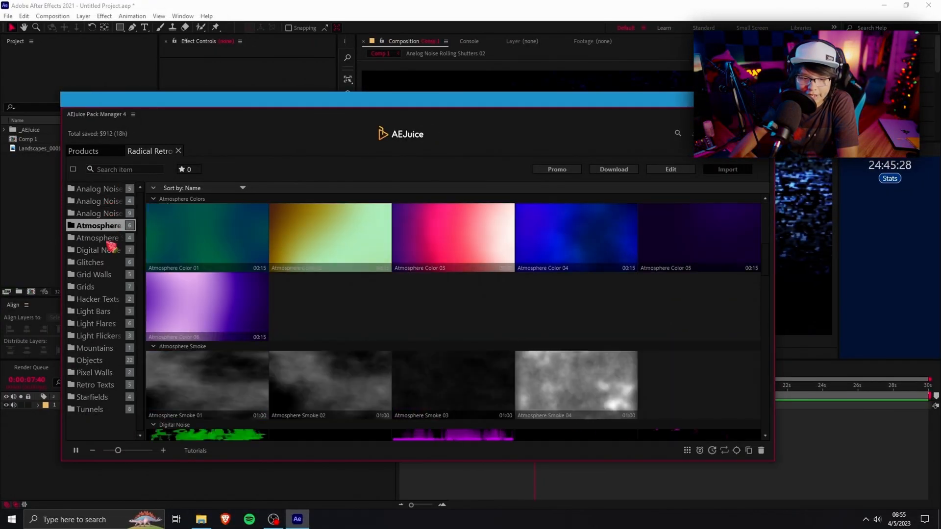
left_click(91, 262)
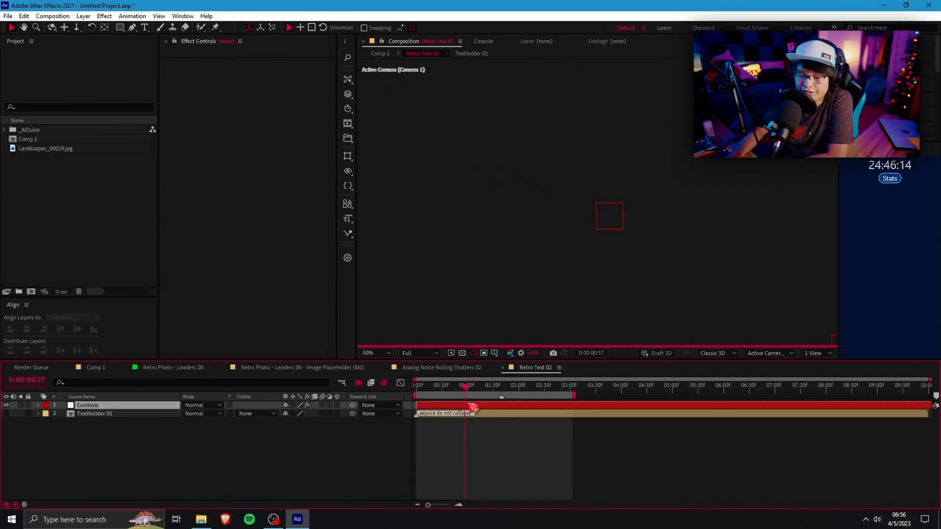
- Change Textholder 01 to 'Something cool' in MOON GET! Heavy, above the noise in Comp 1
left_click(87, 406)
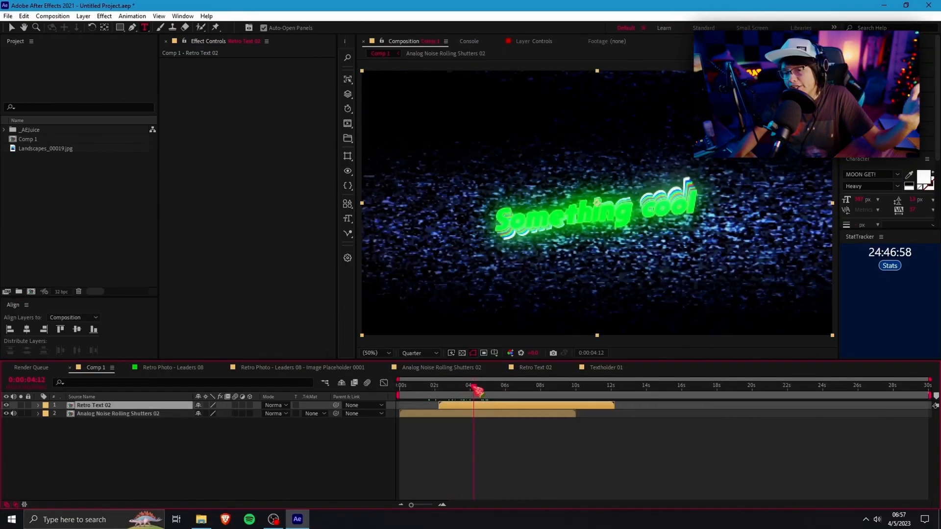
mouse_move(474, 393)
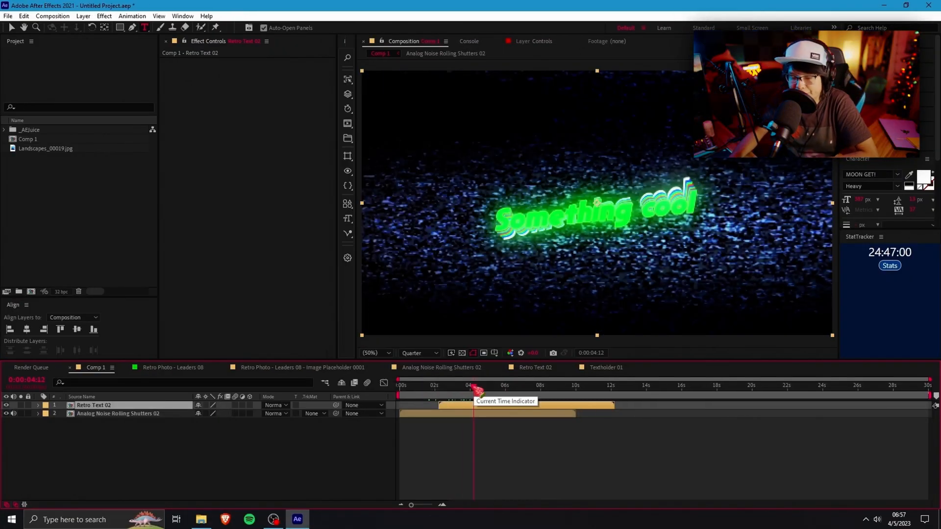